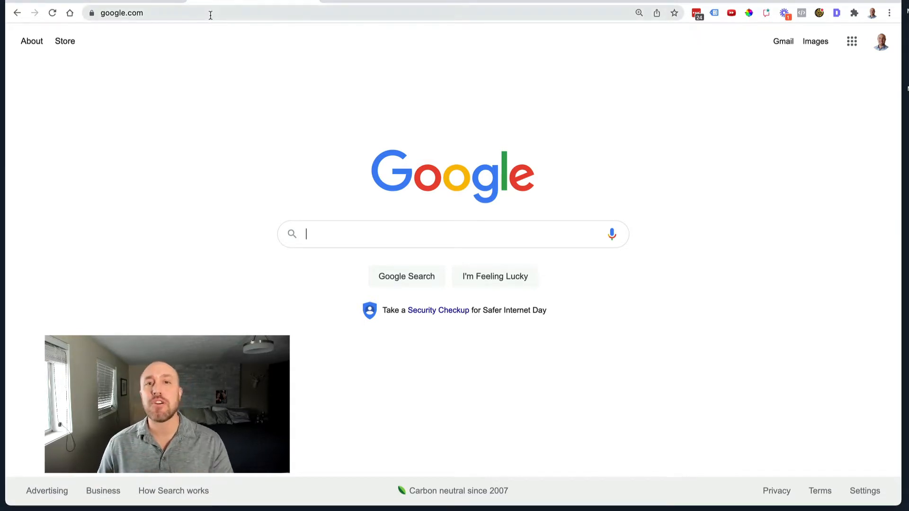
- Go to the Business Profile home dashboard for Big West Marketing, Inc
click(144, 13)
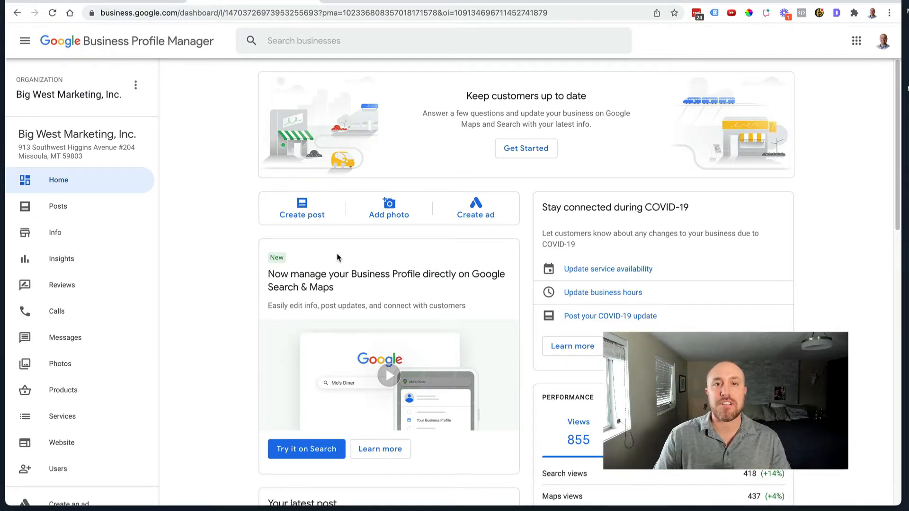
mouse_move(194, 213)
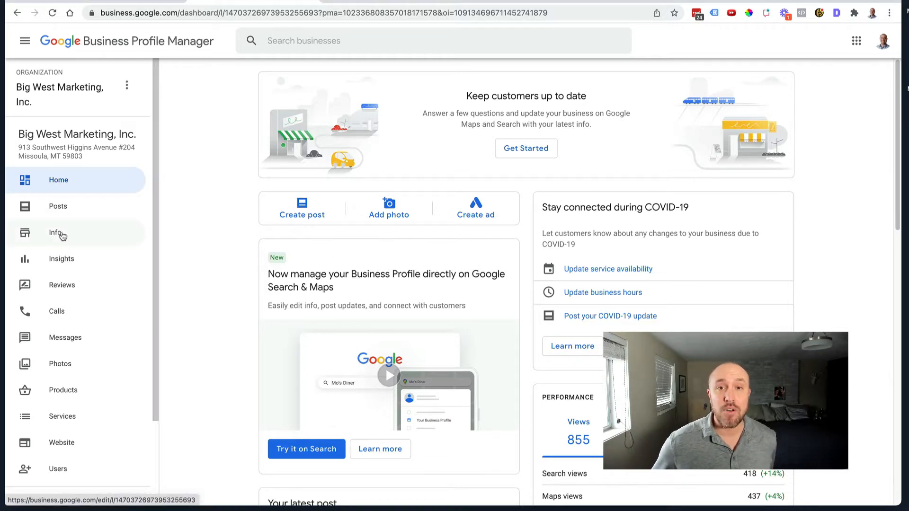
- Show the Info page with the business name, categories, address, service areas and hours
click(55, 233)
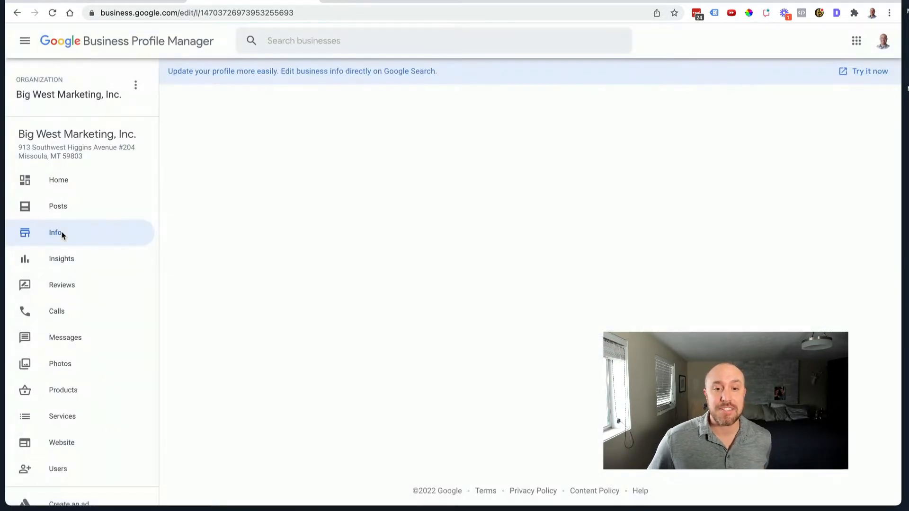
click(55, 233)
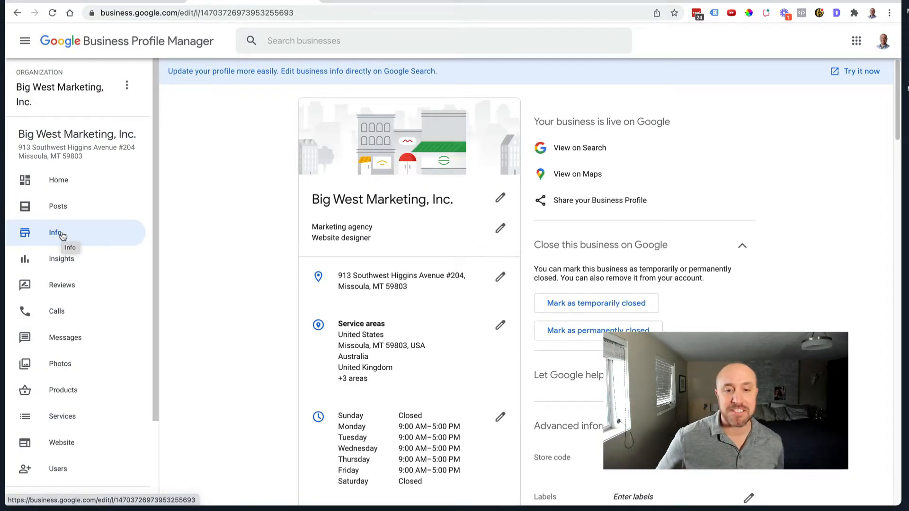
mouse_move(418, 284)
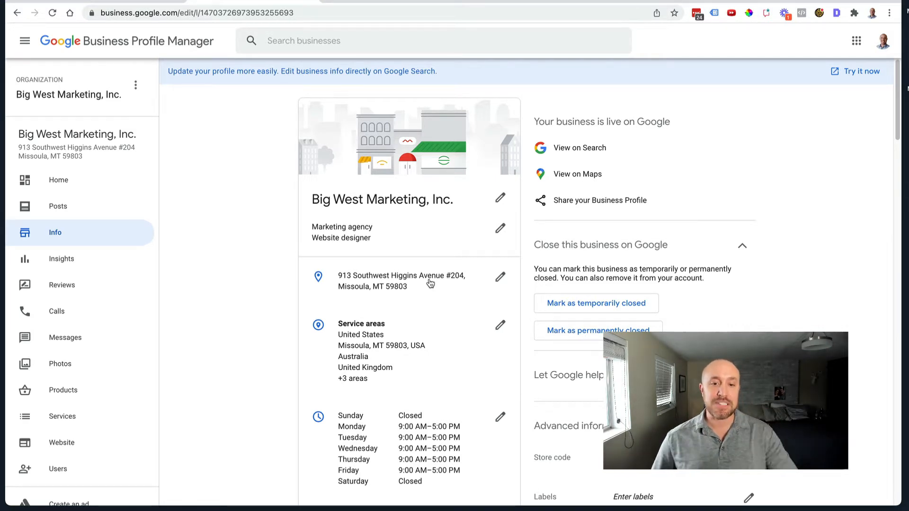
mouse_move(399, 287)
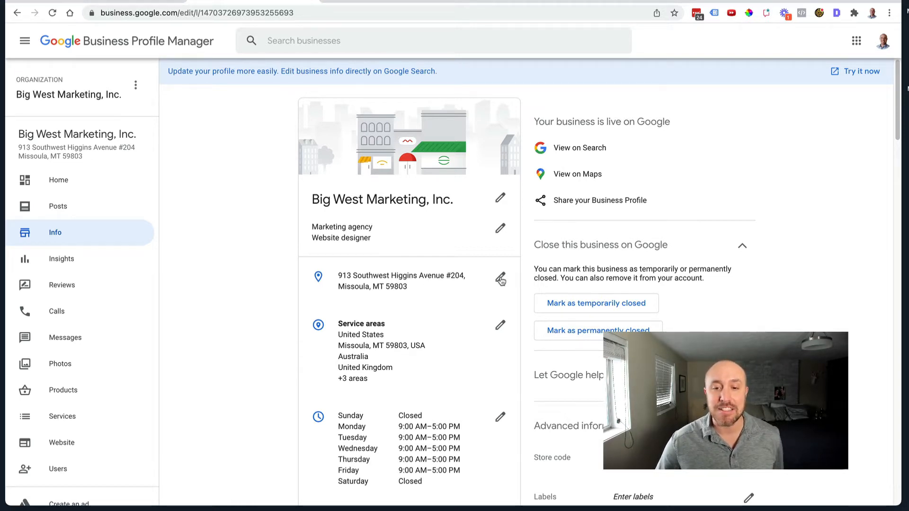
- Bring up the Business location editor pre-filled with the Missoula, Montana street address
click(500, 279)
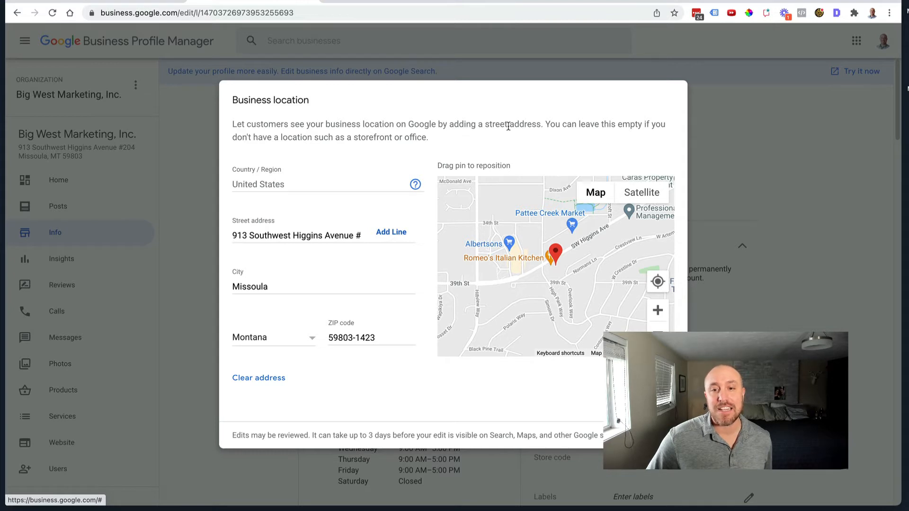
mouse_move(599, 121)
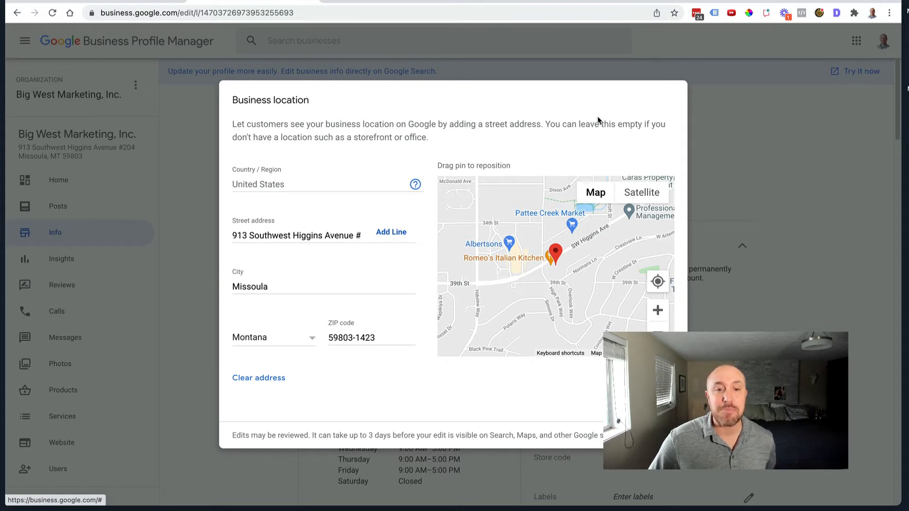
mouse_move(354, 139)
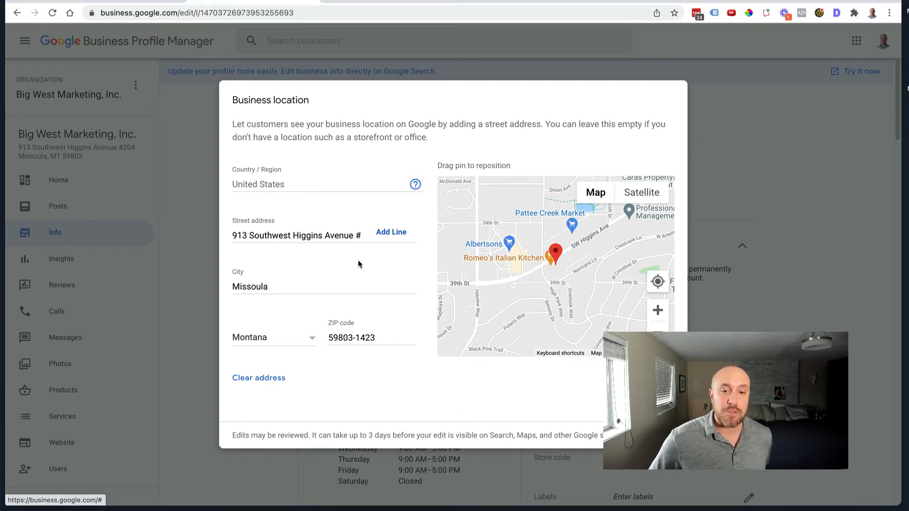
mouse_move(270, 334)
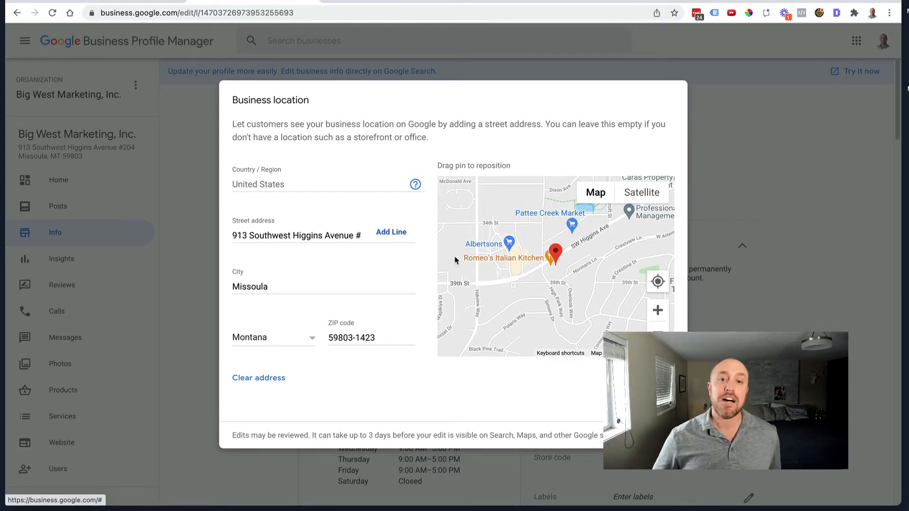
mouse_move(540, 254)
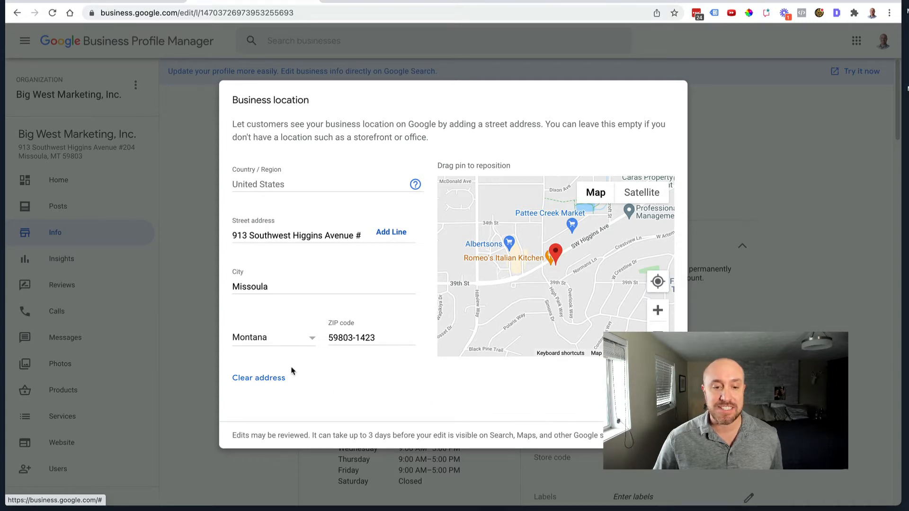
mouse_move(502, 380)
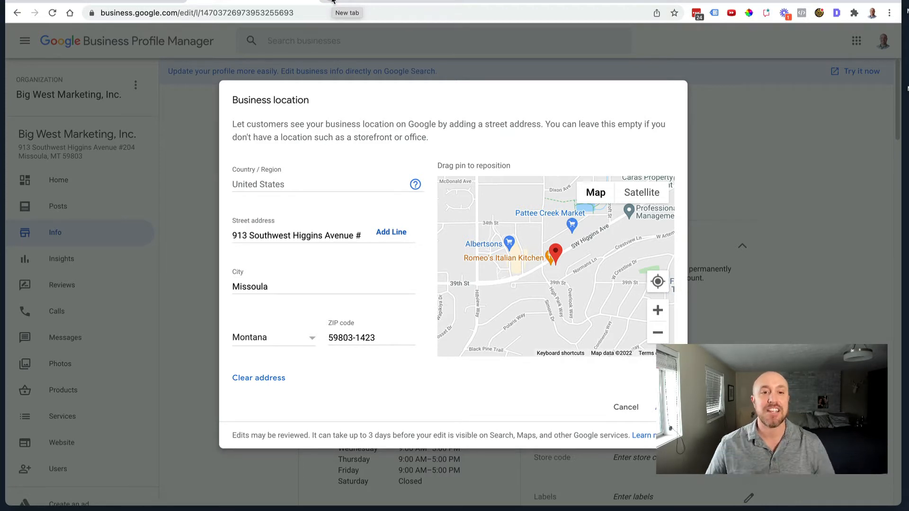
mouse_move(330, 248)
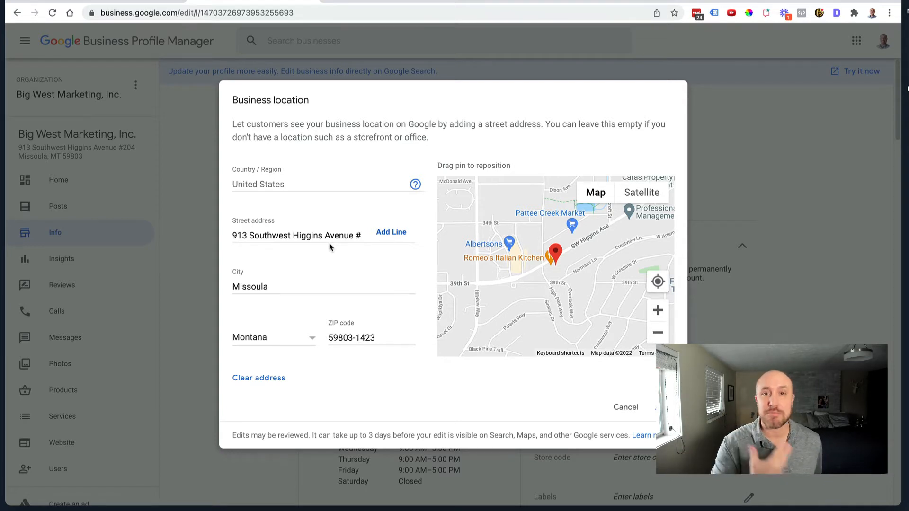
mouse_move(321, 17)
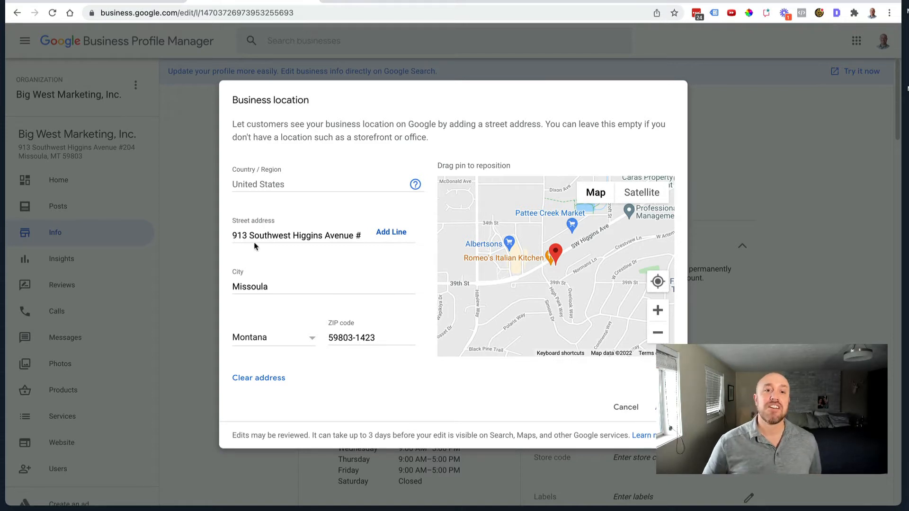
mouse_move(367, 253)
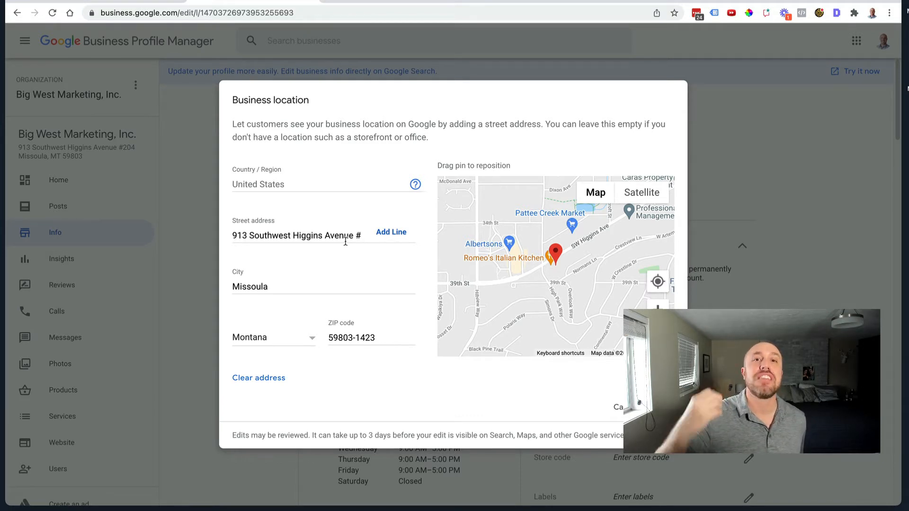
mouse_move(299, 264)
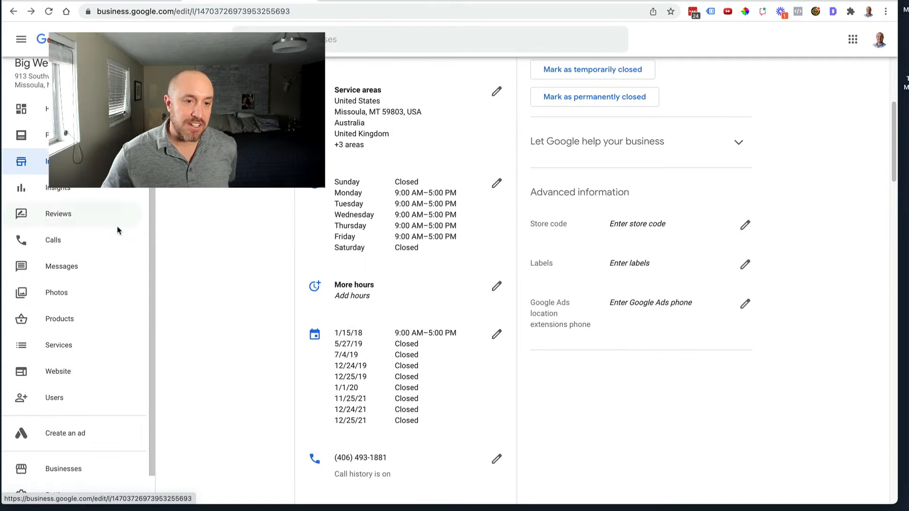
- Scroll down the Info page beside the Help panel's popular support articles
scroll(down, 3)
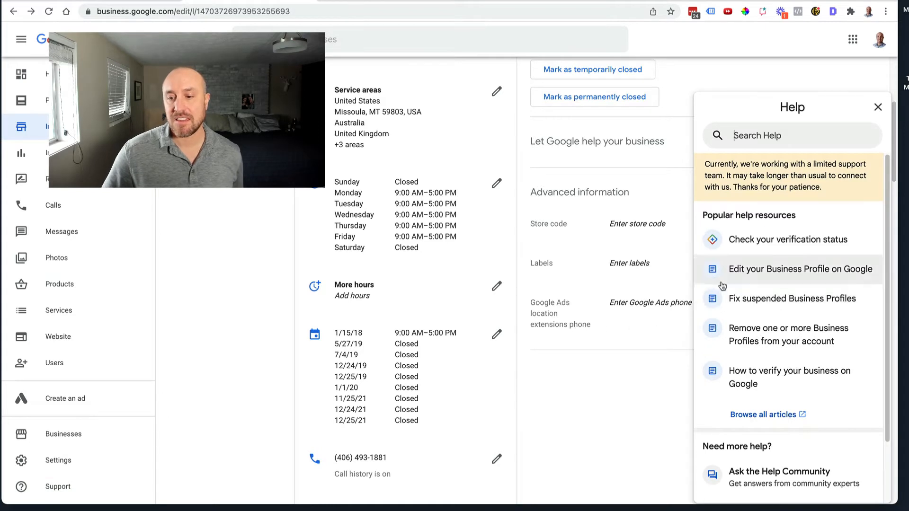
- Start a Contact Us support request with Big West Marketing, Inc. as the affected business
scroll(down, 3)
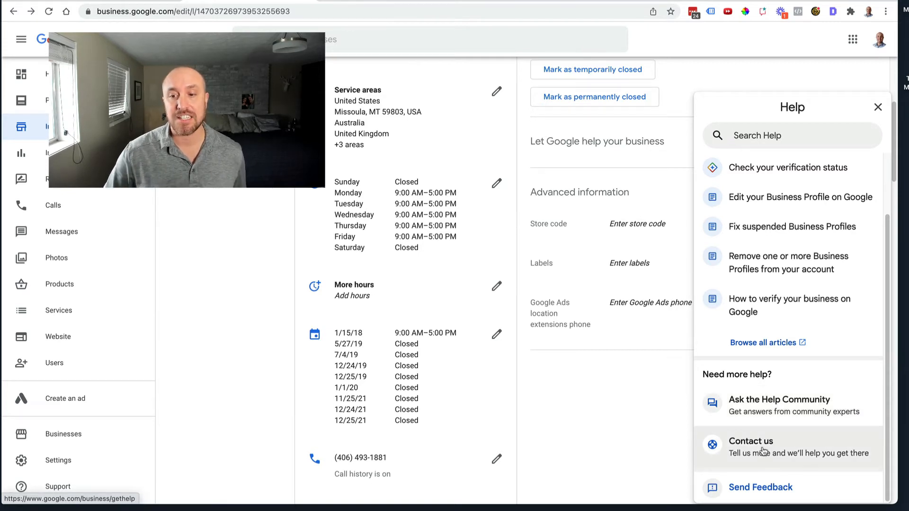
click(750, 441)
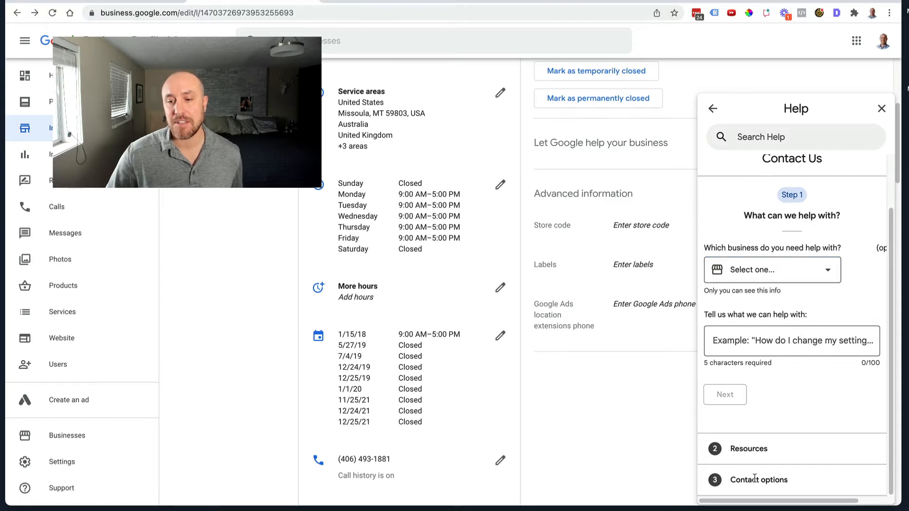
click(771, 269)
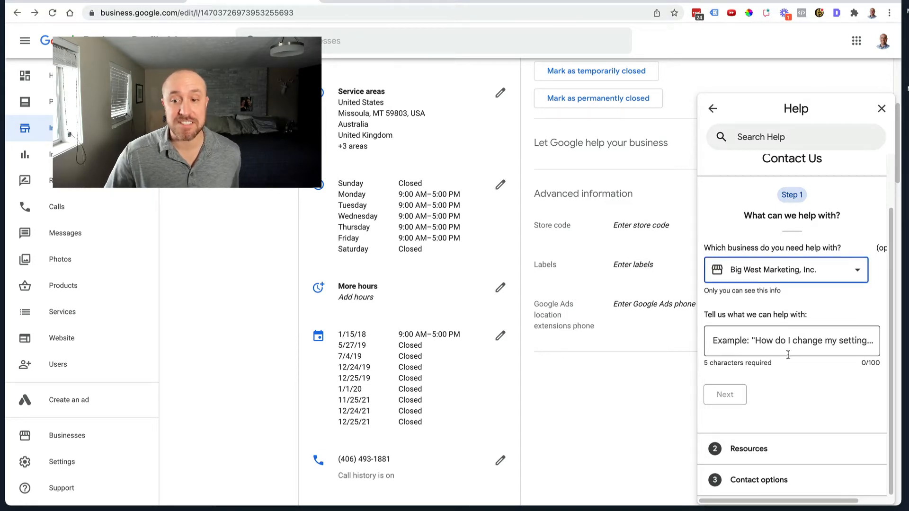
click(791, 340)
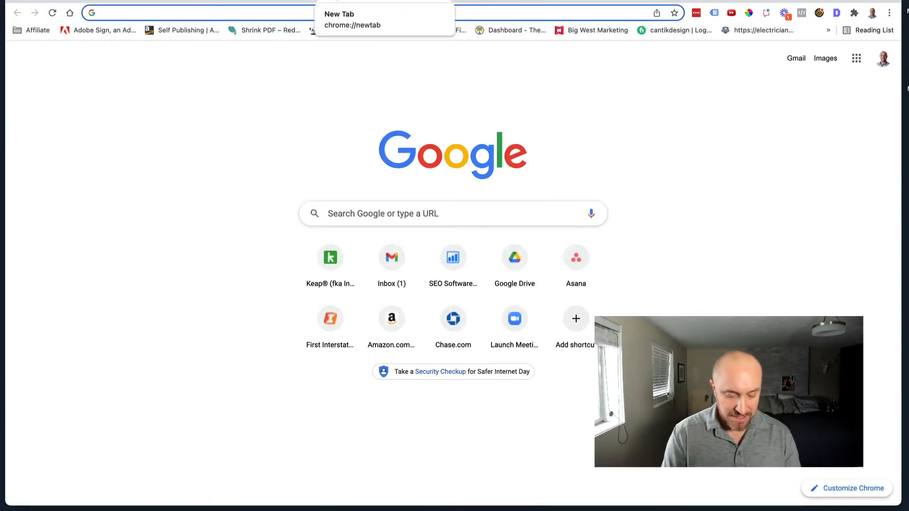
- Search Google for 'sec of state montana' and land on the sosmt.gov site
text(sec of state montana)
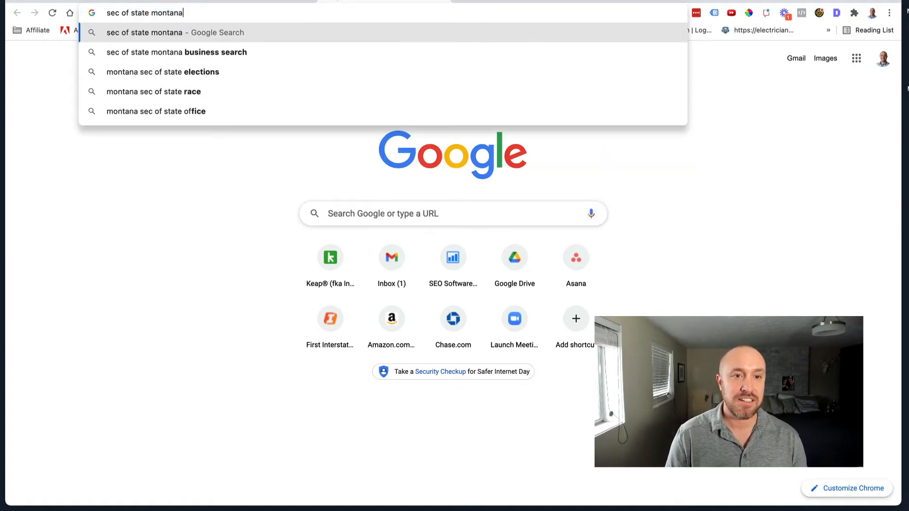
key(Return)
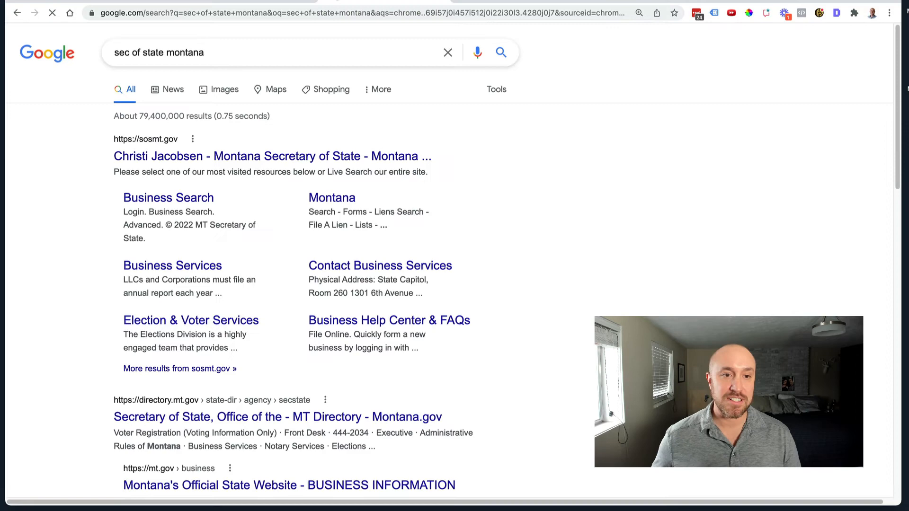
click(271, 156)
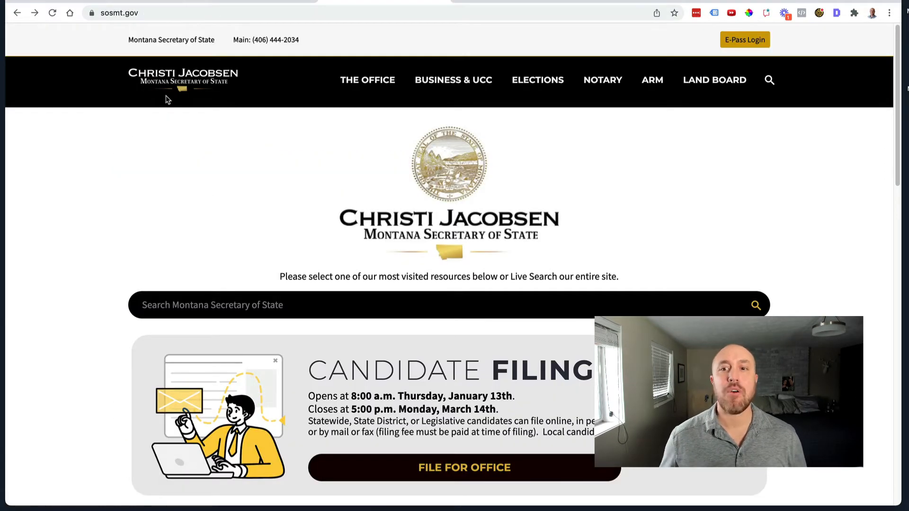
- Reach the Business Search portal through the Business & UCC section's Search Your Business link
click(453, 80)
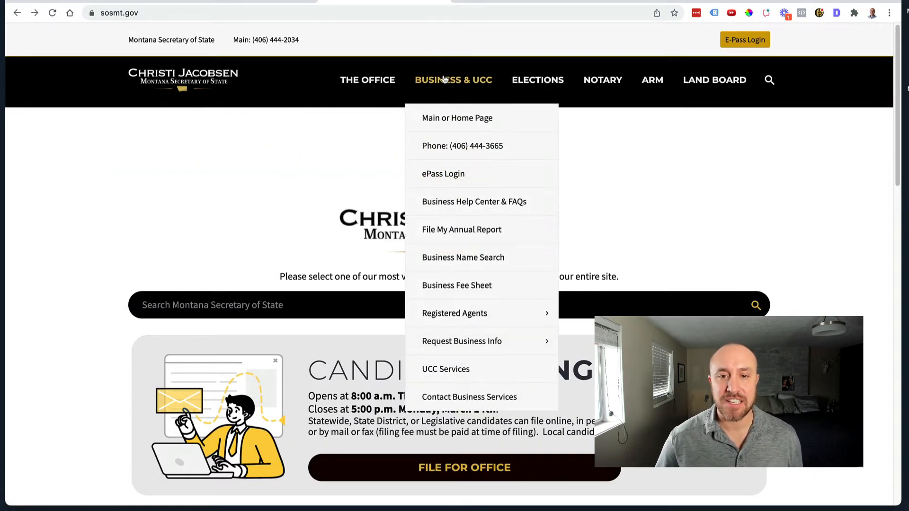
click(457, 118)
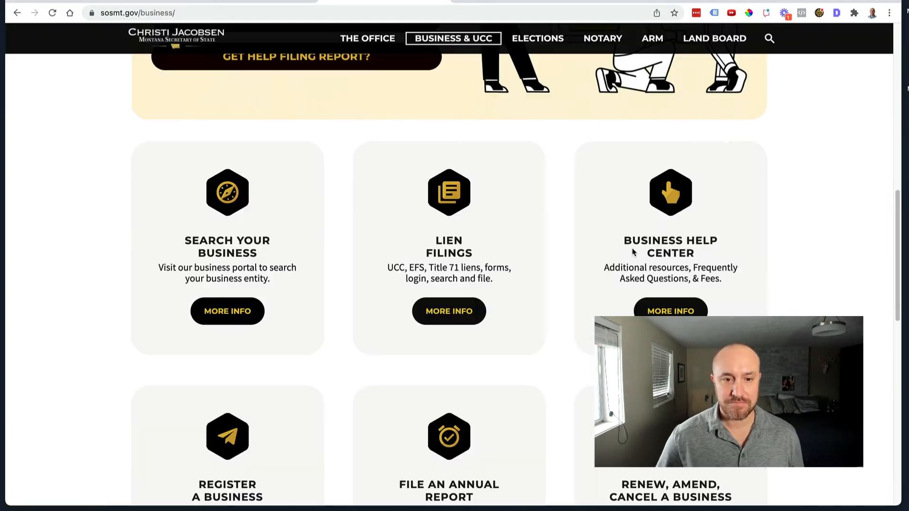
click(227, 311)
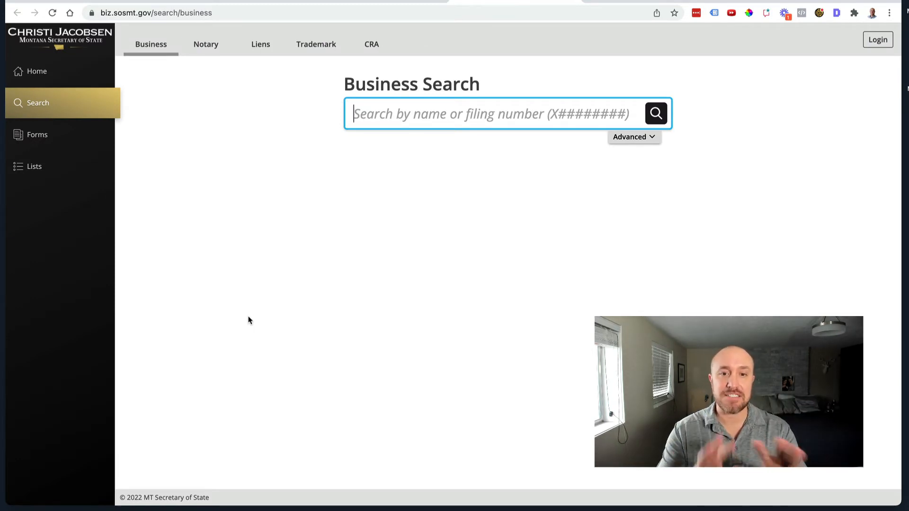
- Search the registry for 'big west marketing inc.' and get its Active-Good Standing listing
text(big)
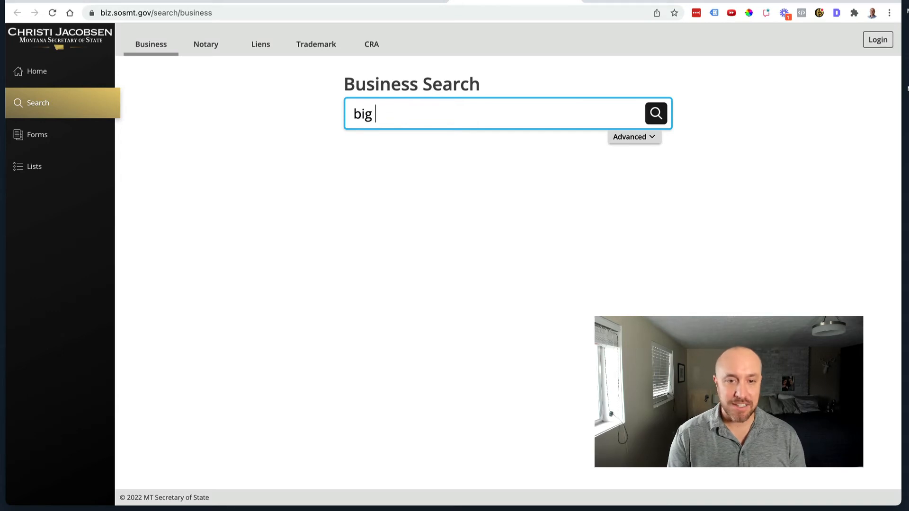
text(west mraet)
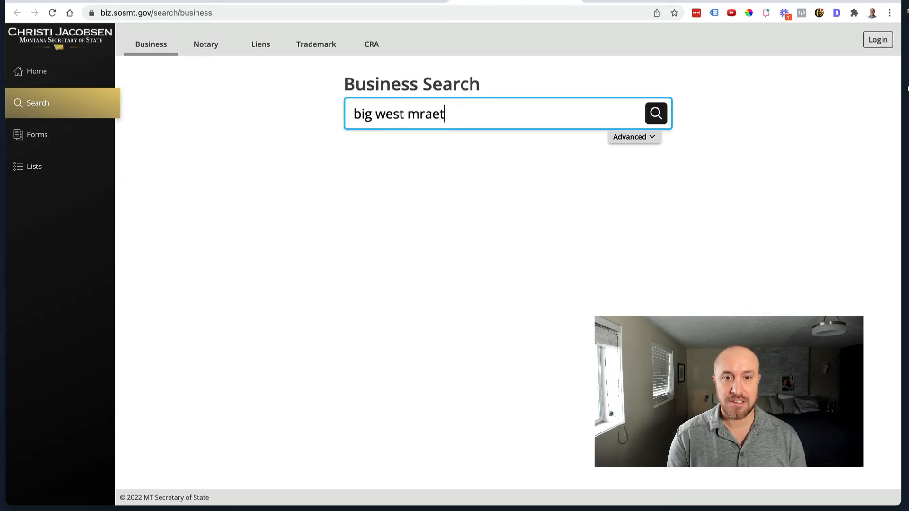
text(marketing tin)
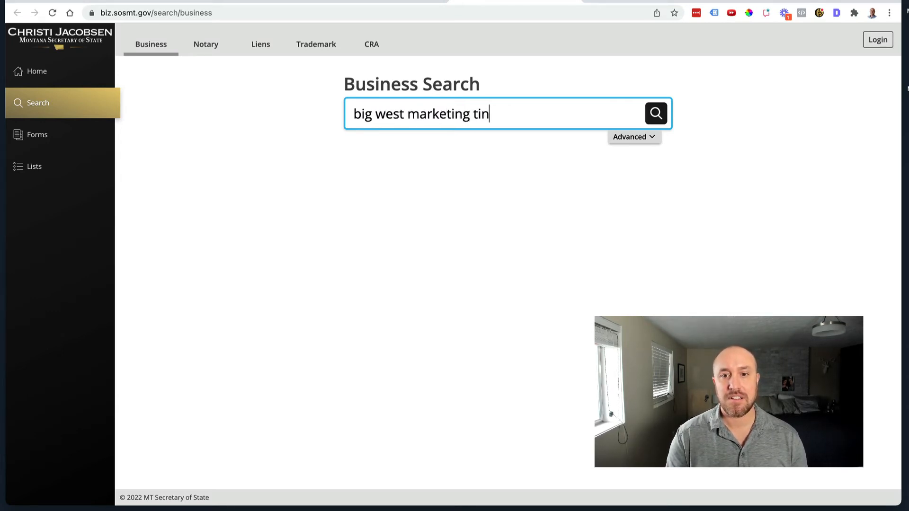
key(Backspace)
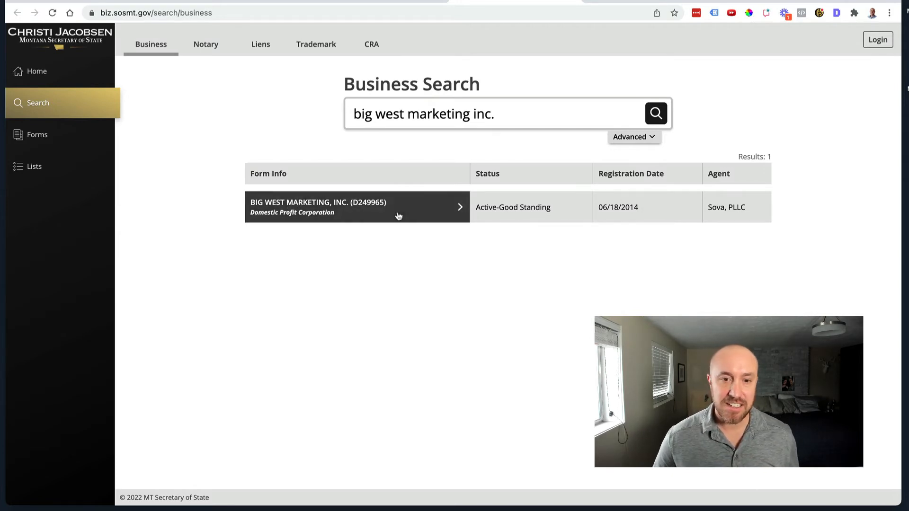
- View Big West Marketing's filing details and copy that page's web address for the support request
click(357, 207)
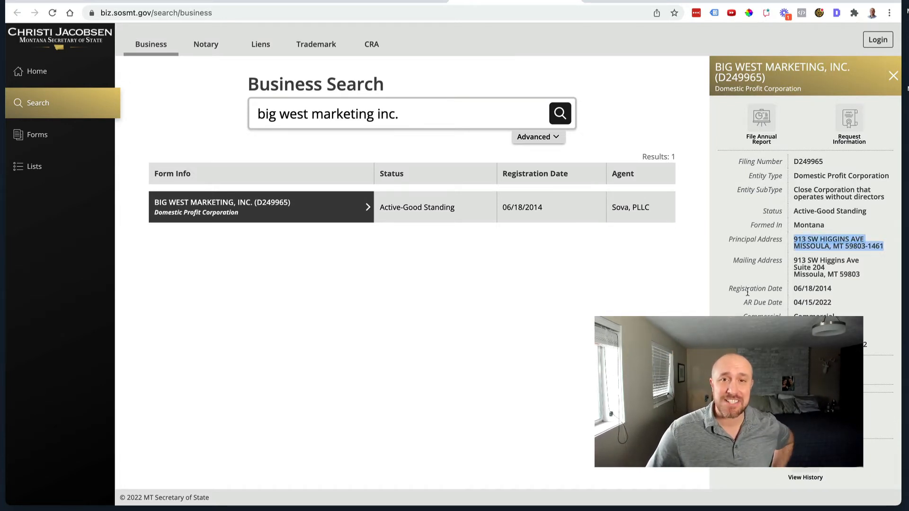
mouse_move(638, 232)
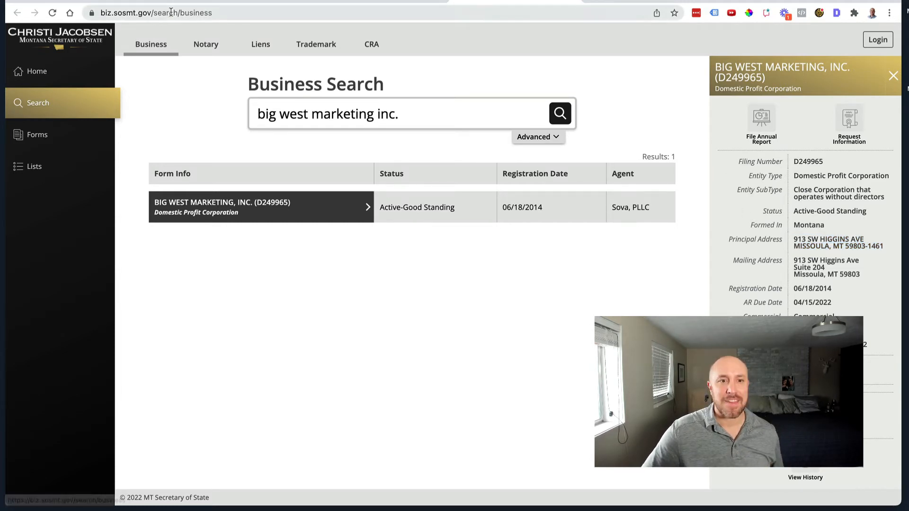
click(156, 13)
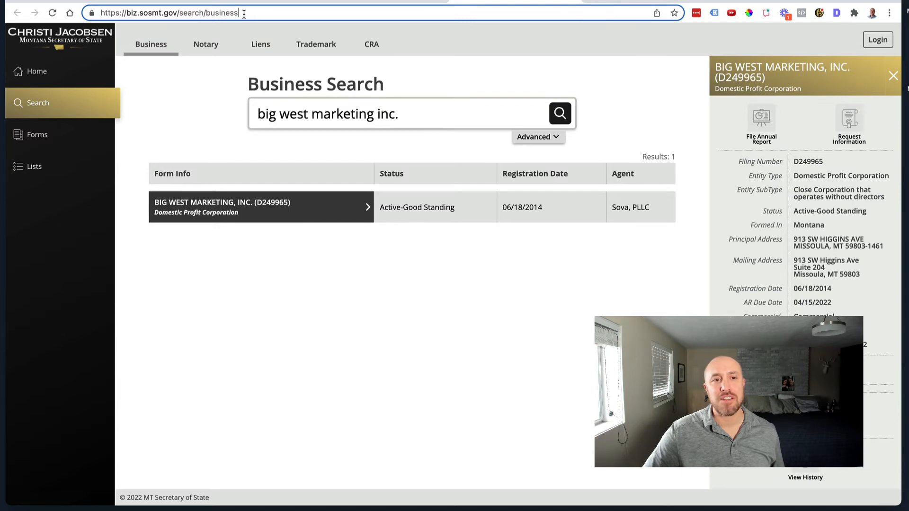
right_click(168, 13)
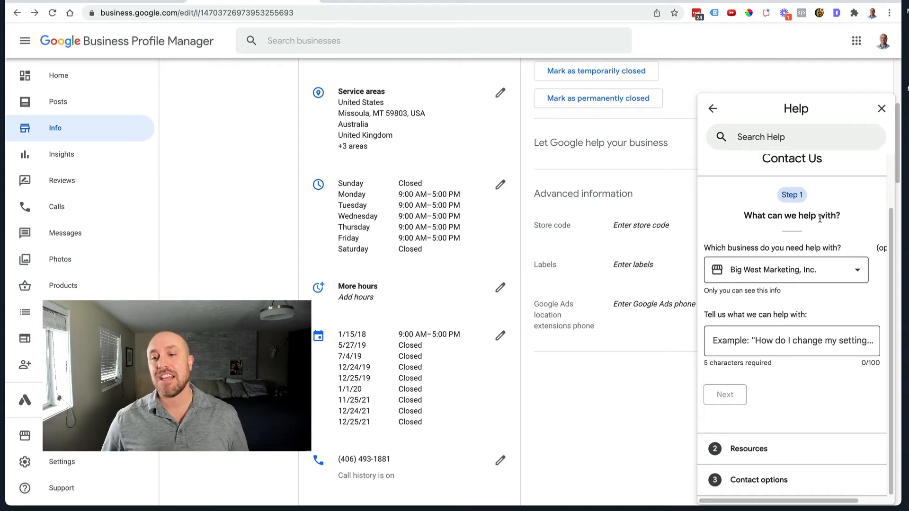
mouse_move(608, 16)
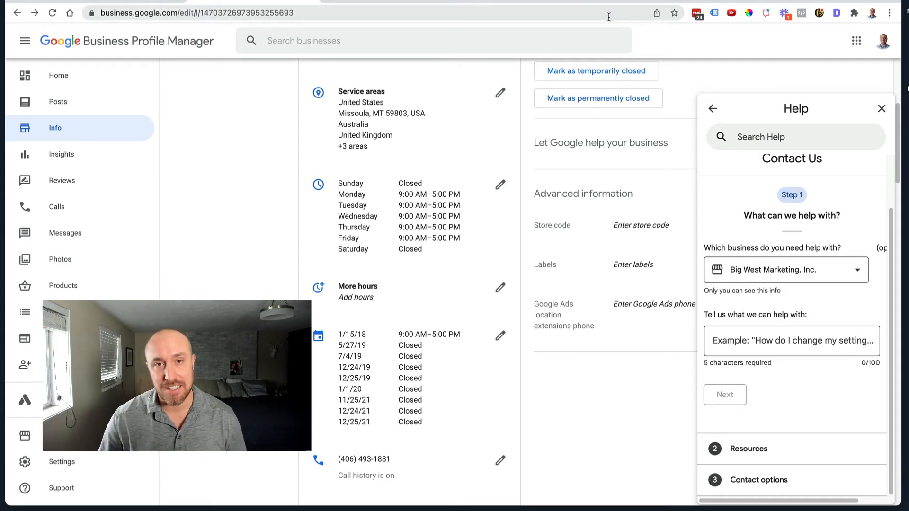